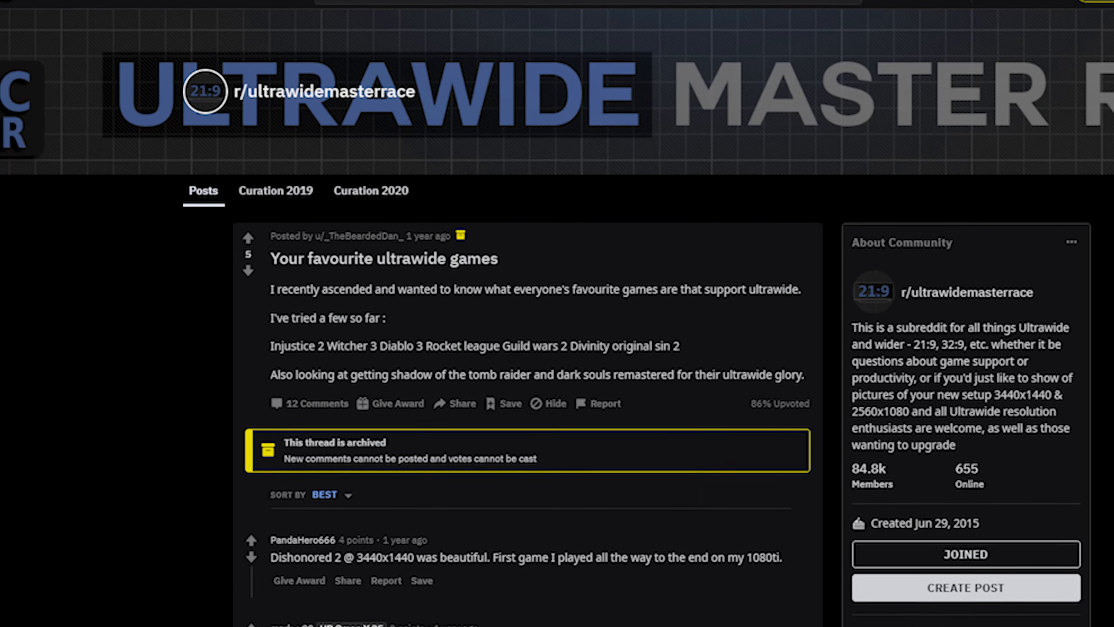
{"action": "scroll", "scroll_direction": "down", "scroll_amount": 3}
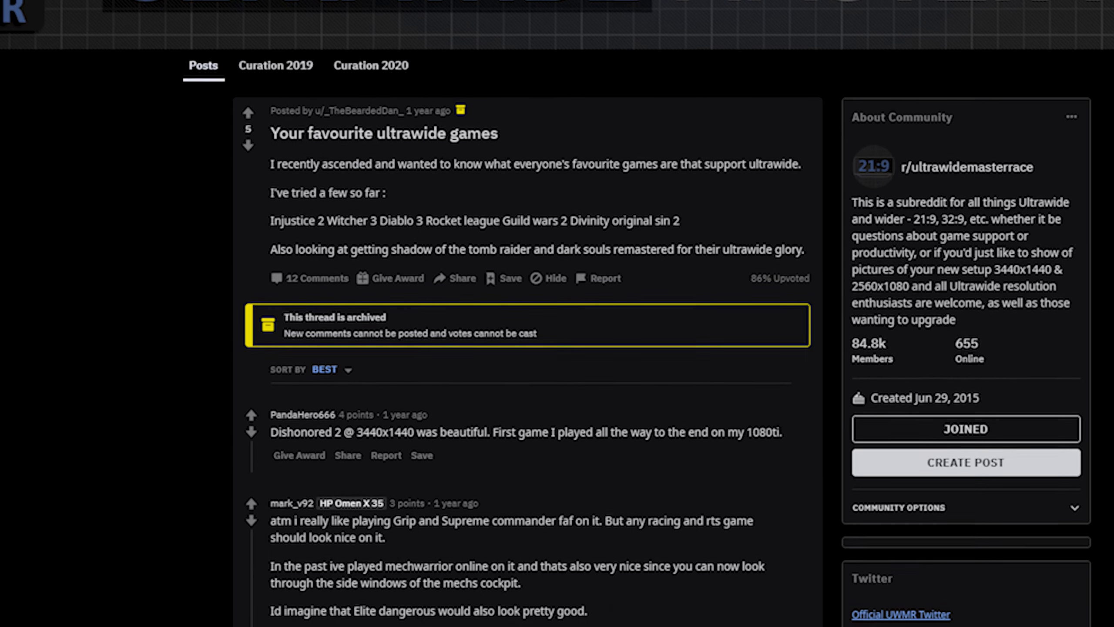
{"action": "scroll", "scroll_direction": "down", "scroll_amount": 3}
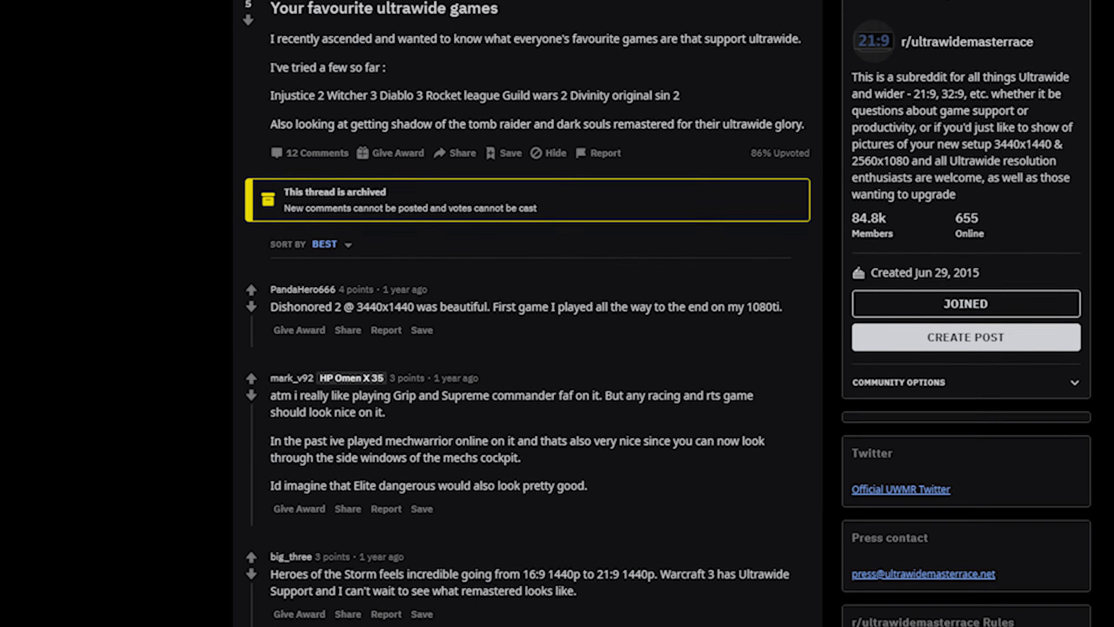